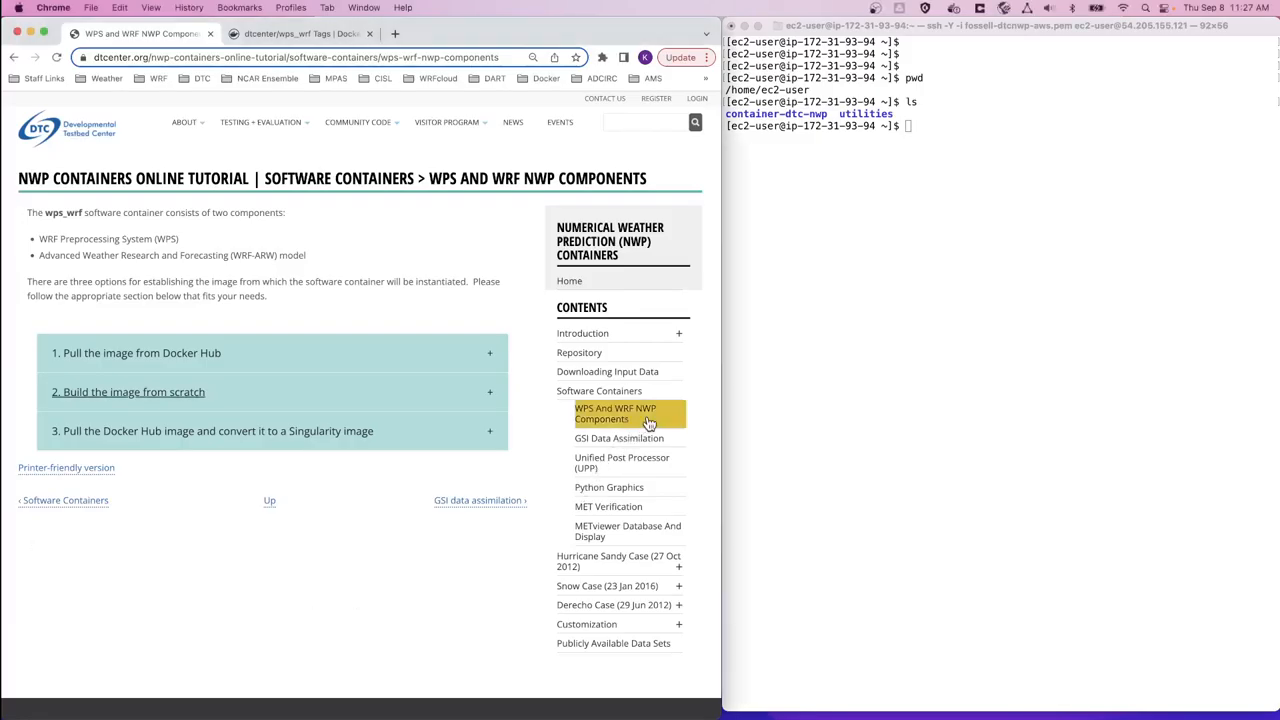
mouse_move(650, 412)
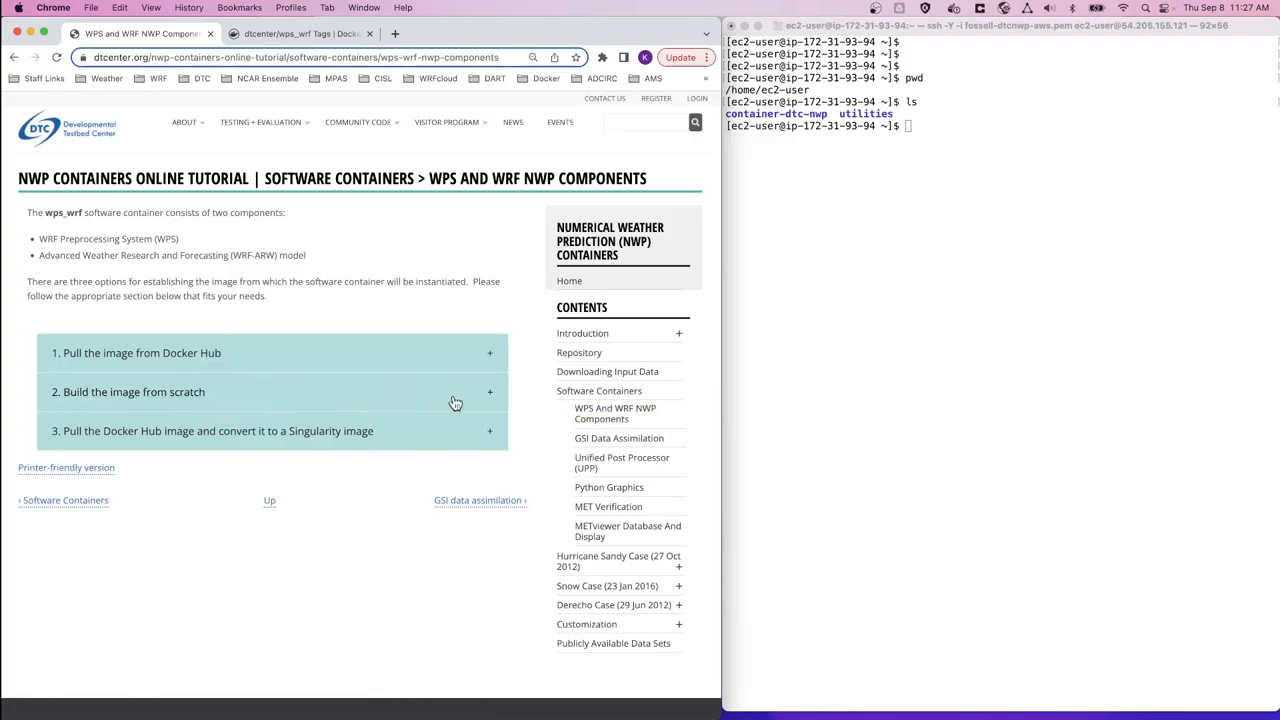
mouse_move(464, 400)
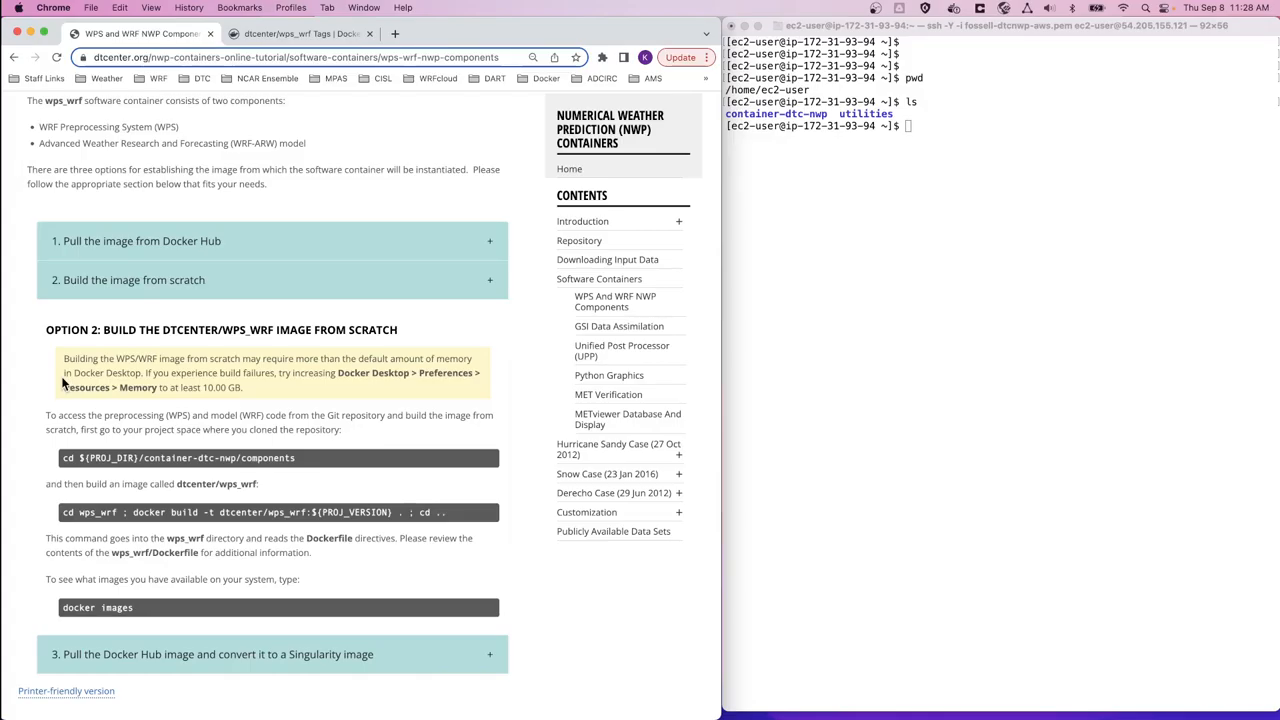
mouse_move(64, 428)
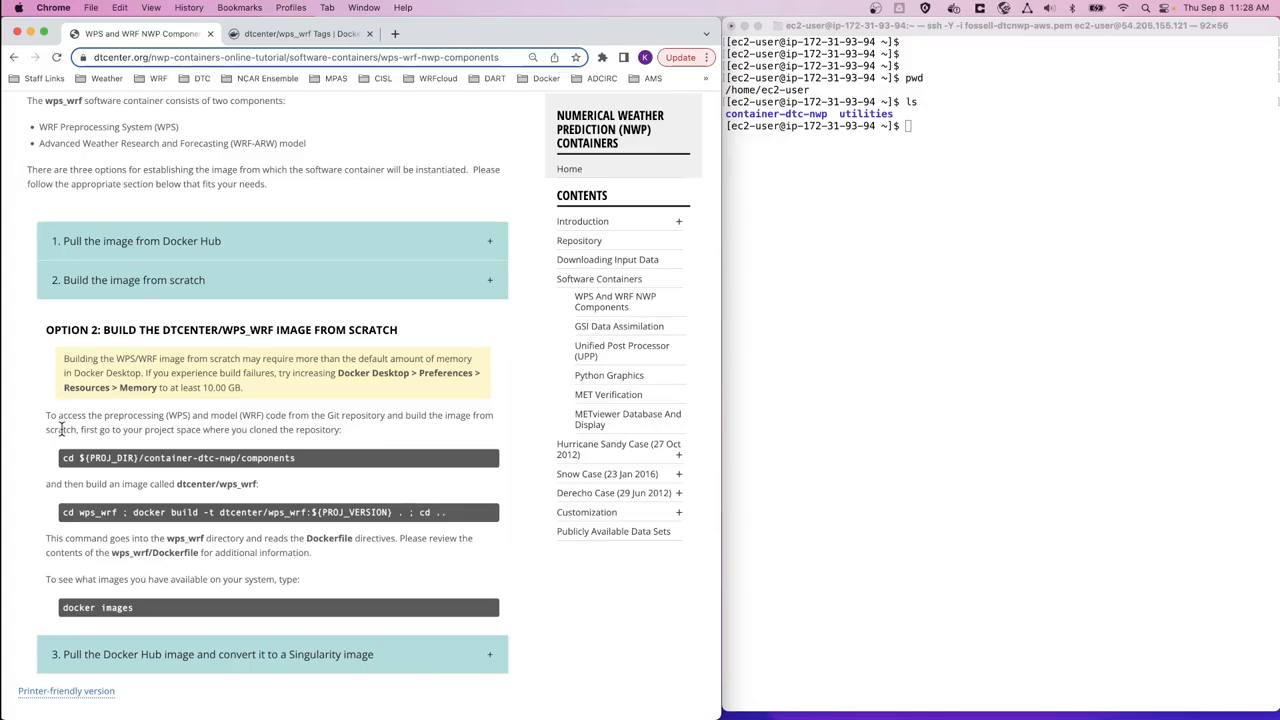
Change into ${PROJ_DIR}/container-dtc-nwp/components, list it, then enter wps_wrf/ and list its Dockerfile and hooks.
drag(62, 458, 296, 458)
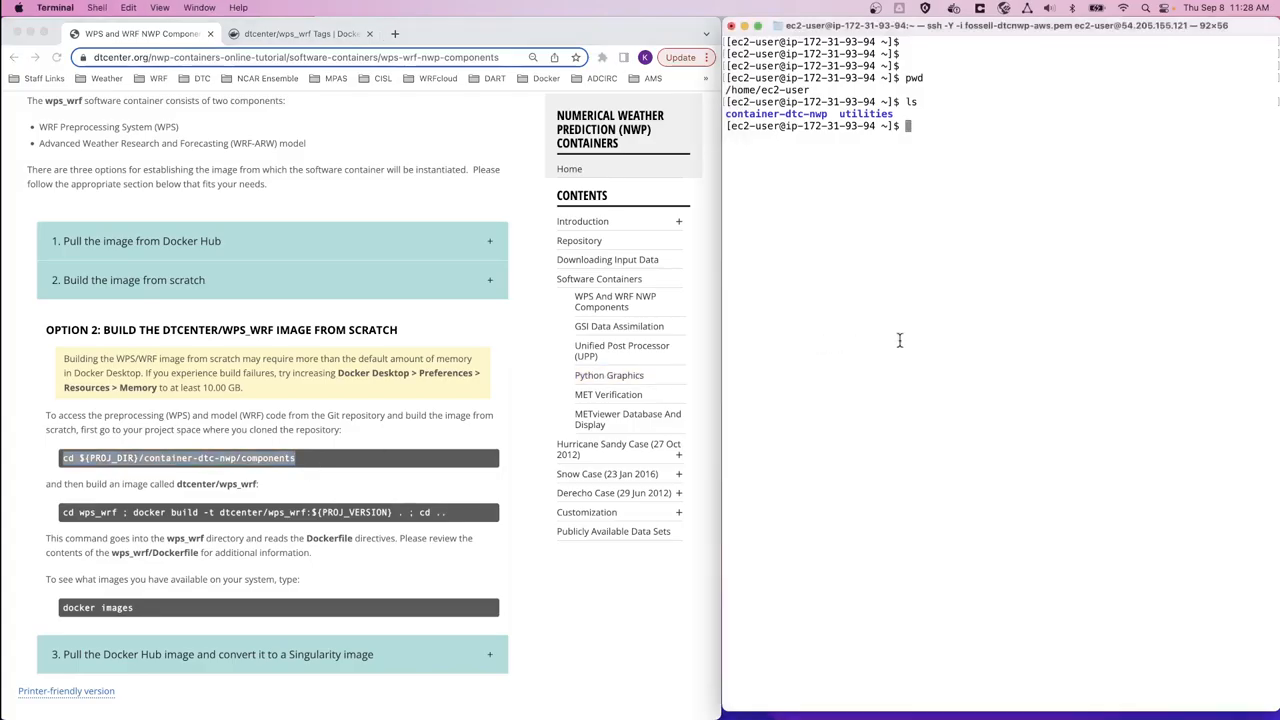
text(cd ${PROJ_DIR}/container-dtc-nwp/components)
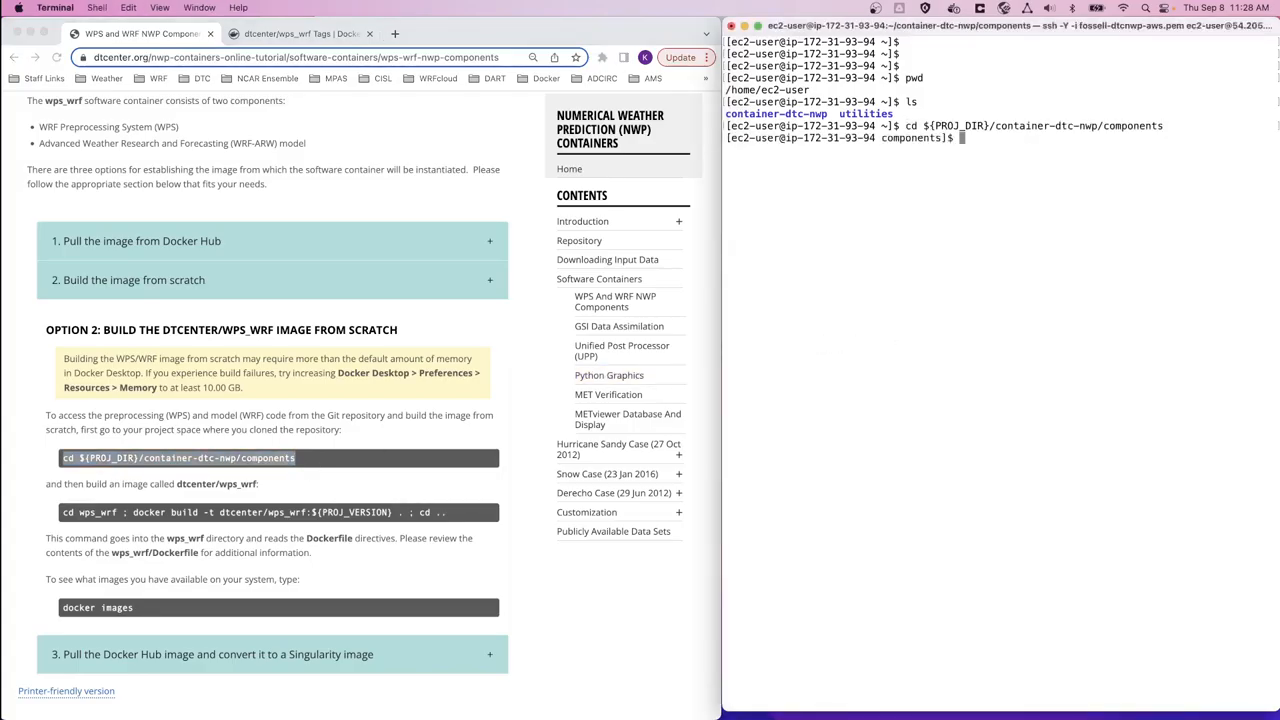
text(ls)
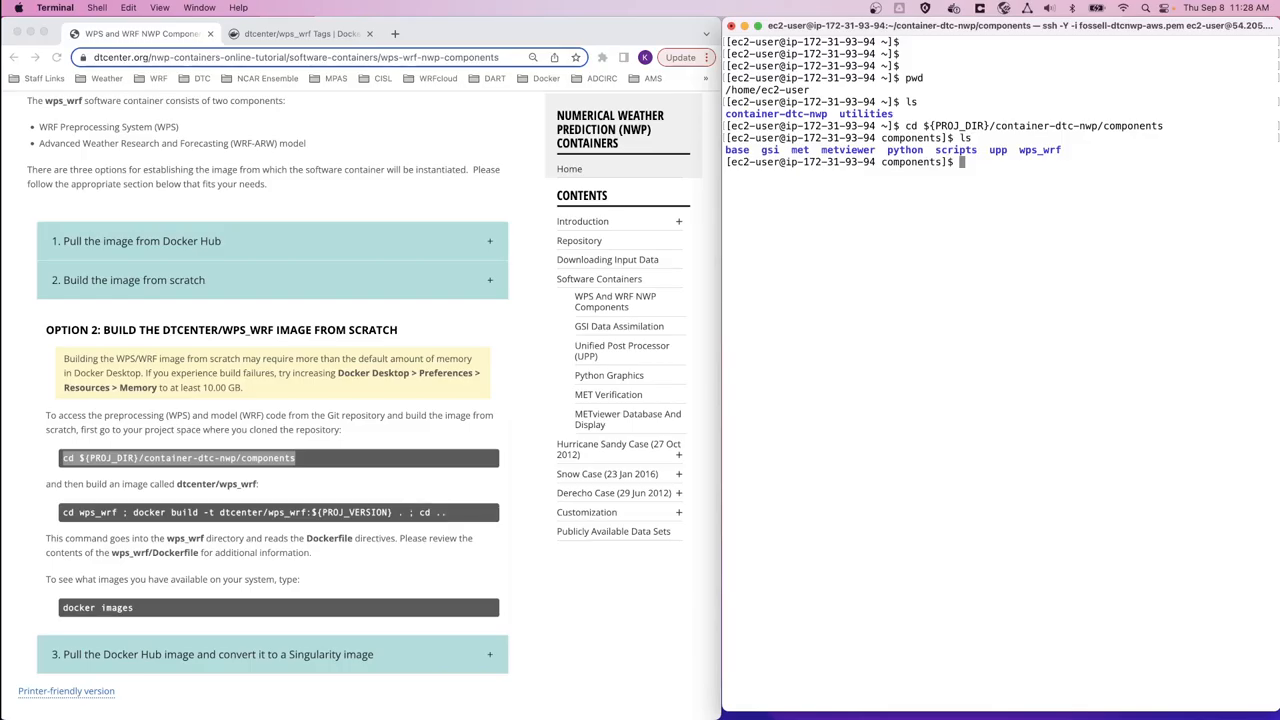
text(cd wps_wrf/)
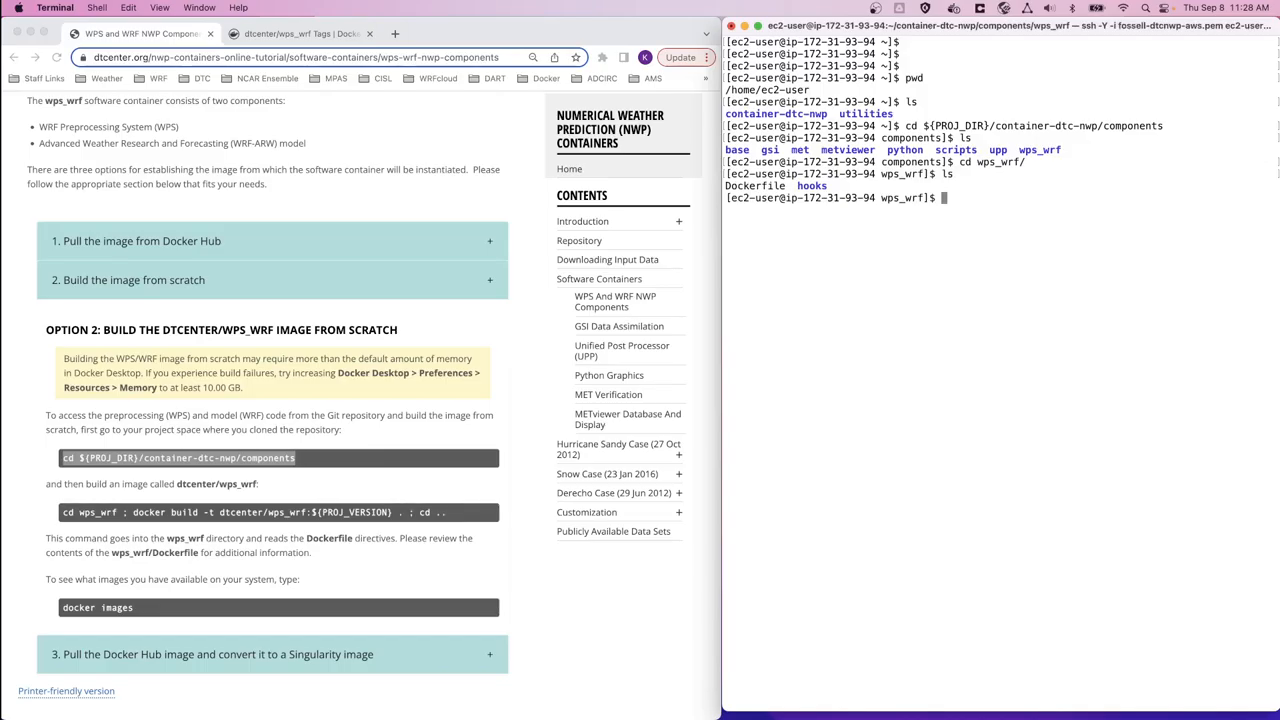
text(vi)
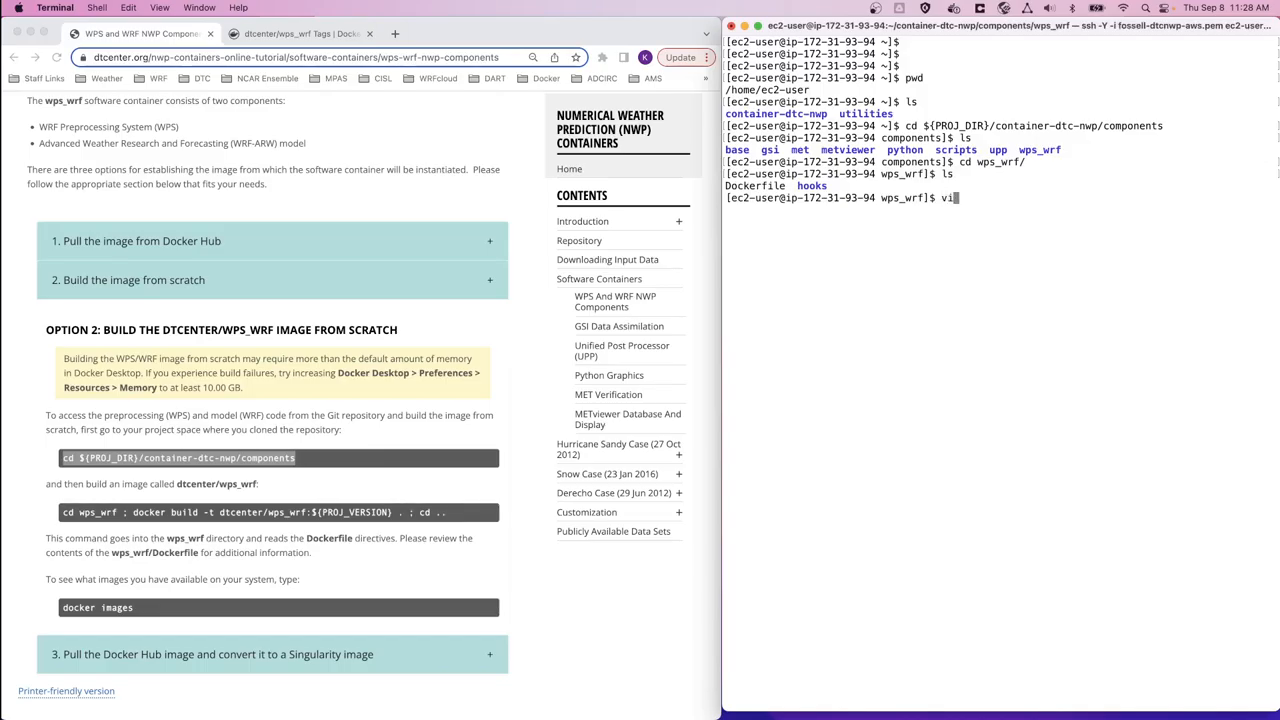
key(Return)
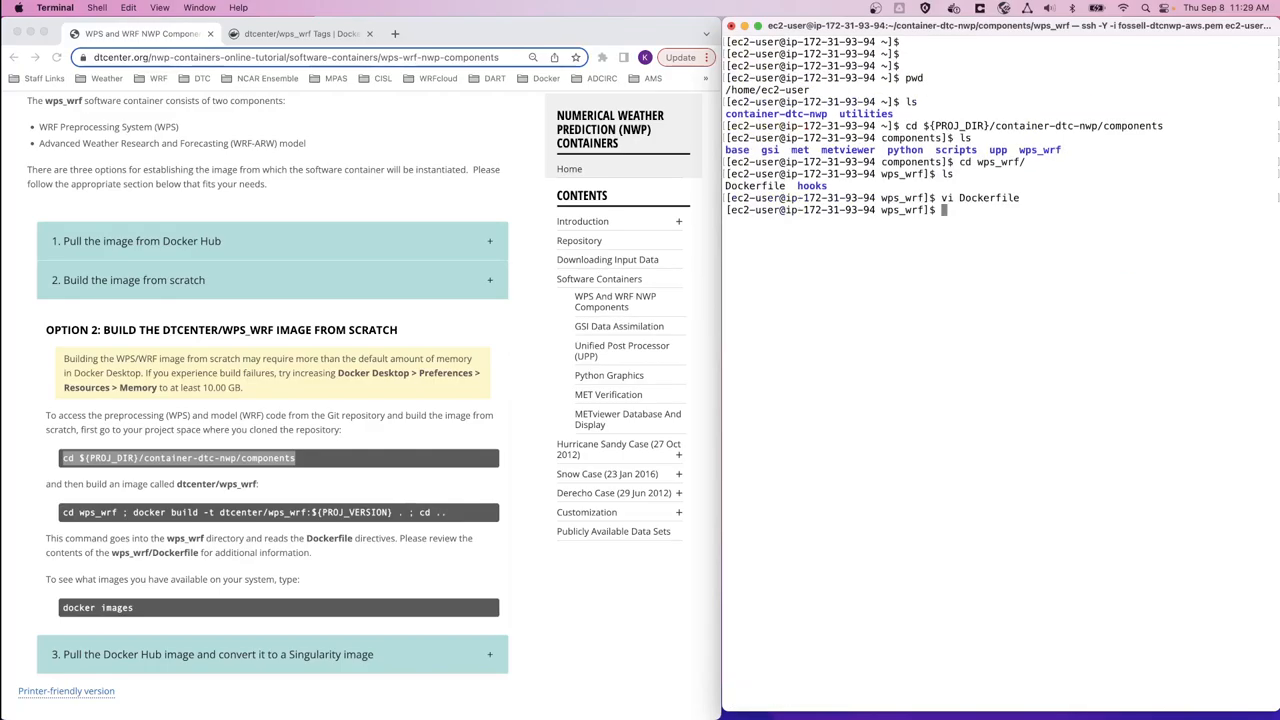
mouse_move(852, 420)
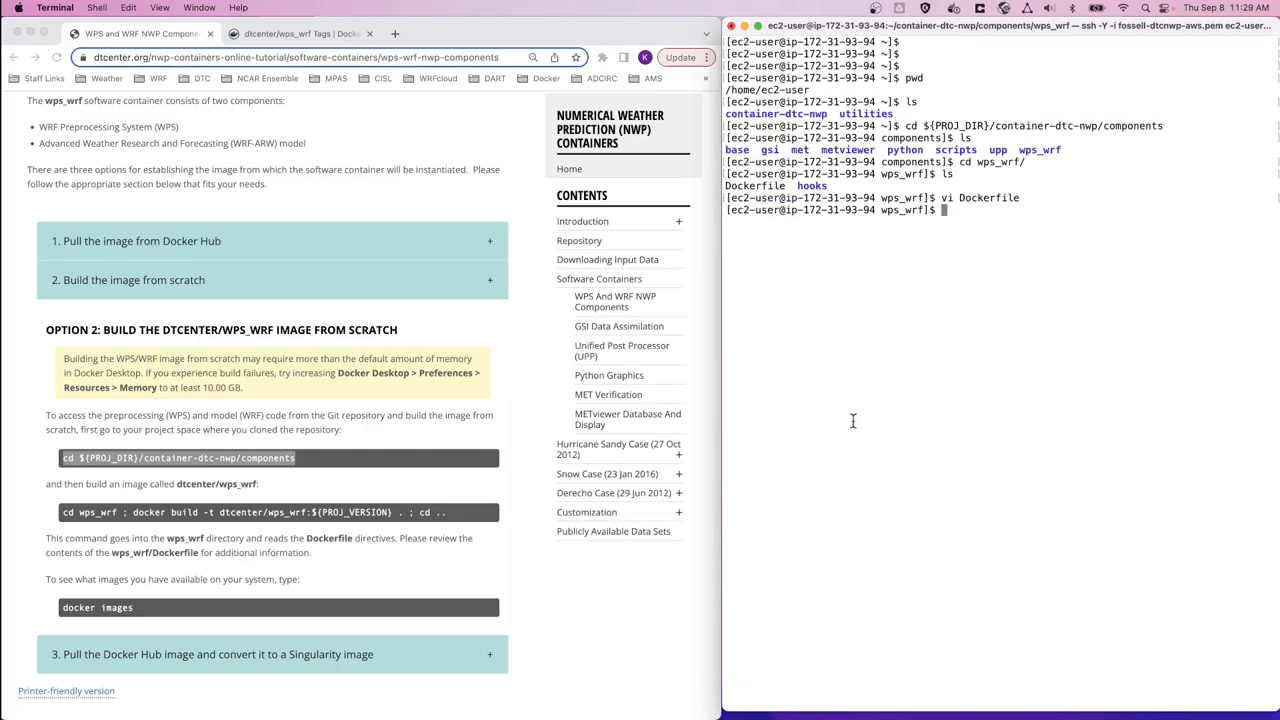
Move up to components and run docker build -t dtcenter/wps_wrf:${PROJ_VERSION} ./wps_wrf until tagged 4.1.0.
text(cd ..)
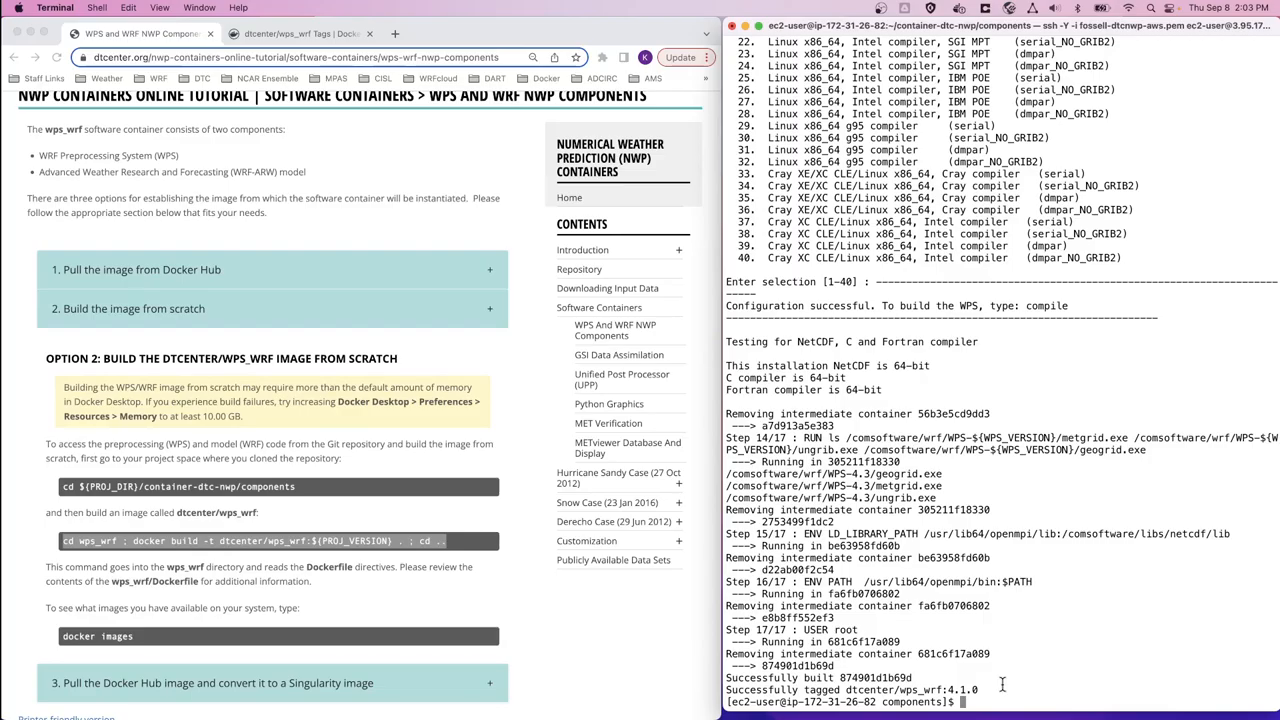
Run docker images and highlight the new dtcenter/wps_wrf 4.1.0 (3.81GB) entry.
text(docker images)
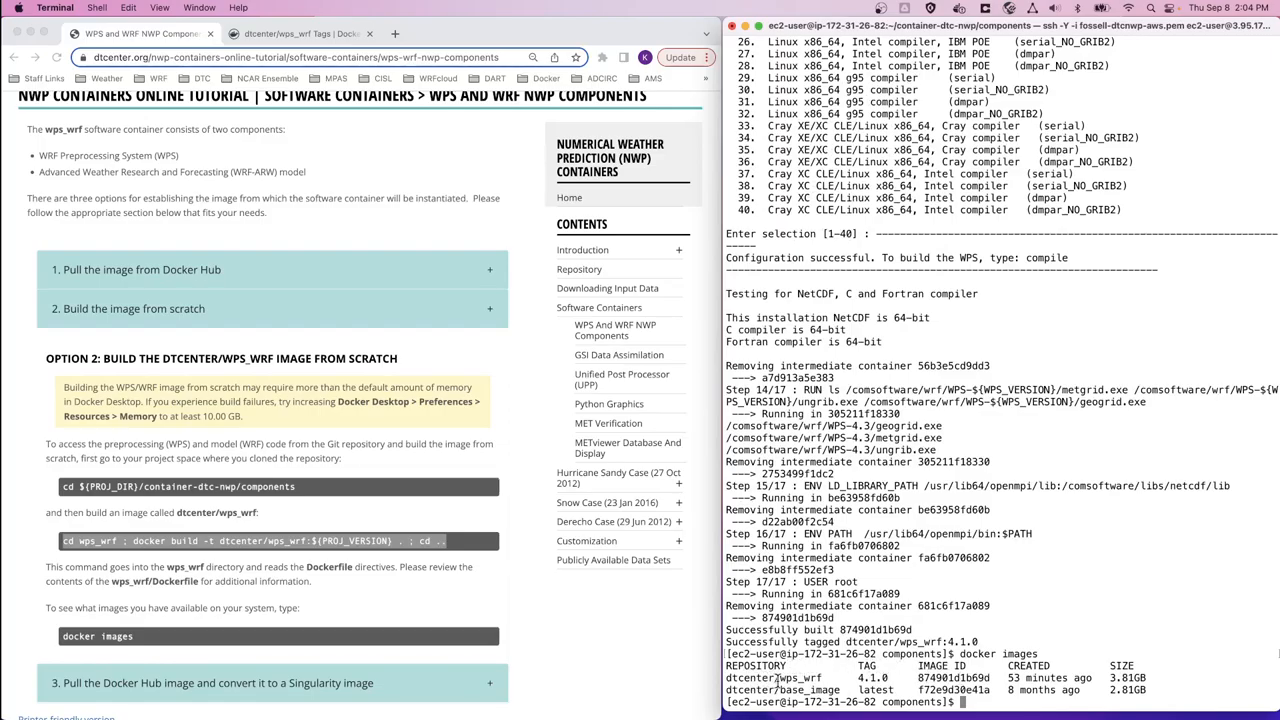
double_click(800, 678)
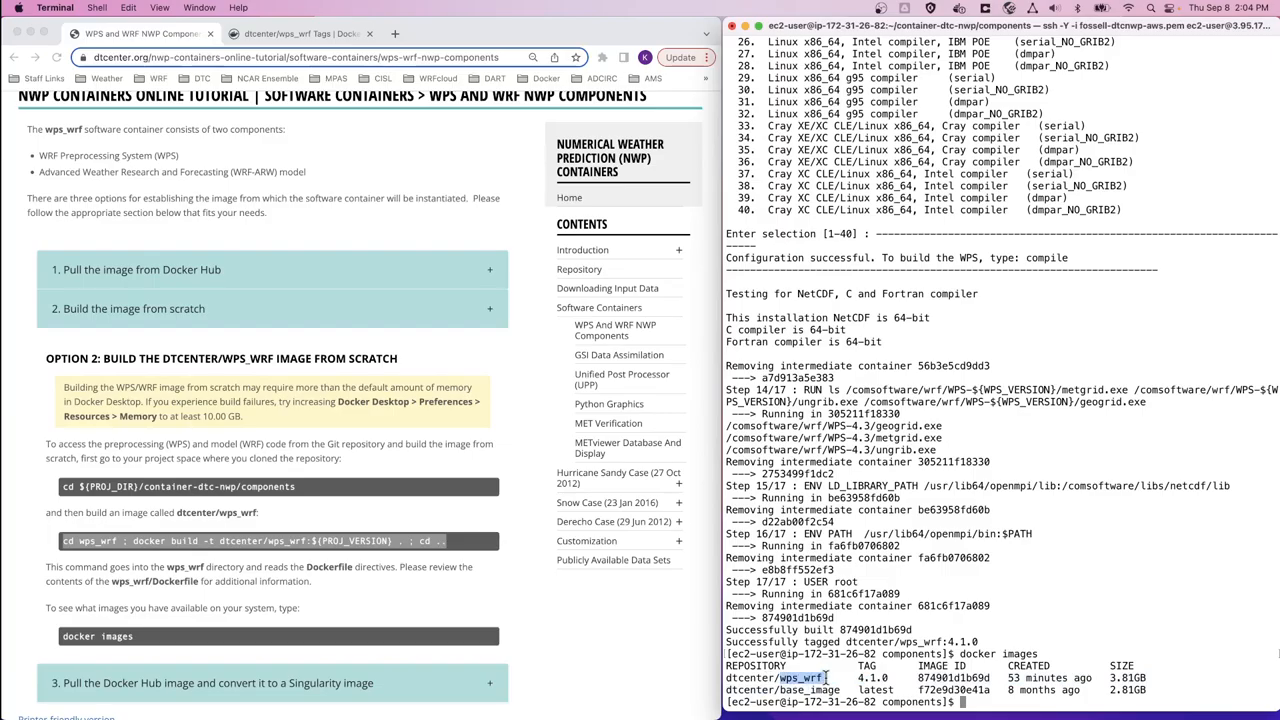